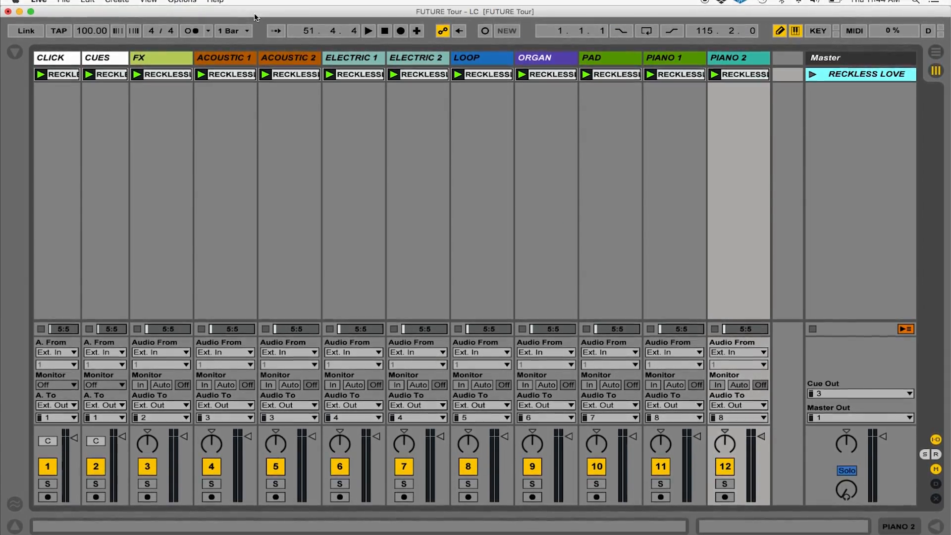
Open the Live application menu to reach Preferences.
click(38, 3)
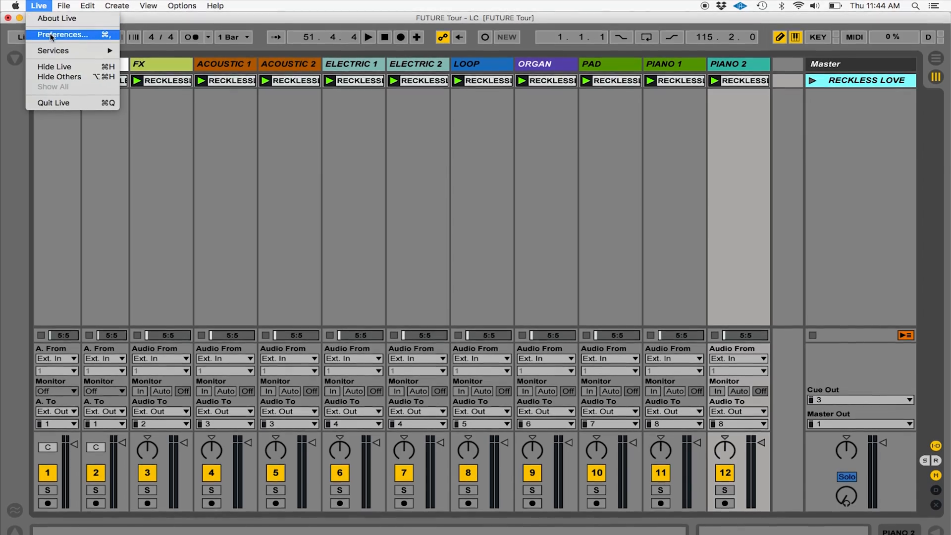
Set the audio output device to Loop Community Track Rig with all eight outputs enabled.
click(63, 34)
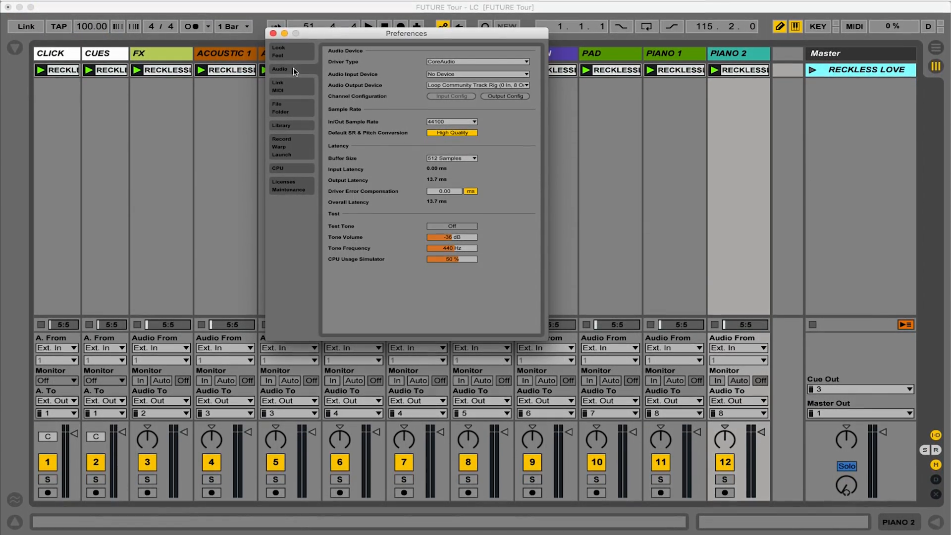
mouse_move(381, 85)
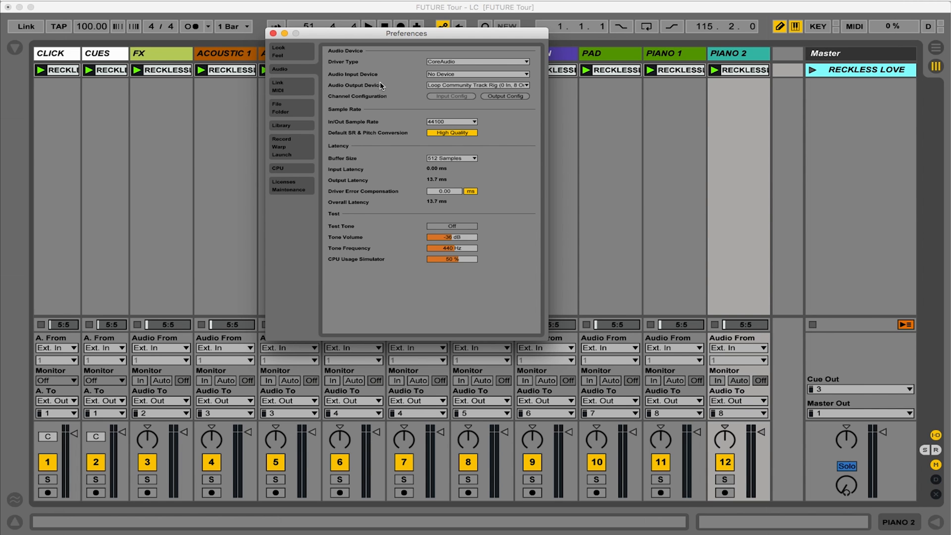
click(477, 85)
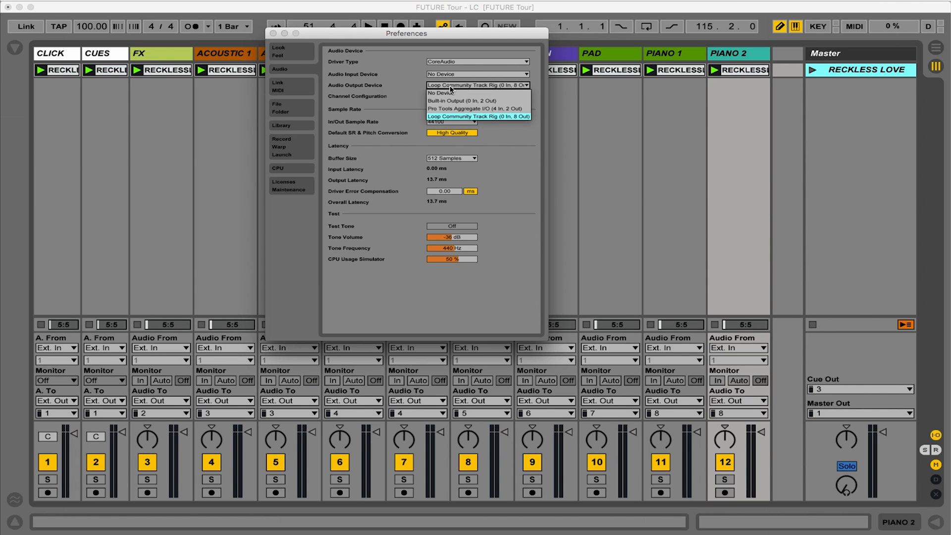
click(478, 116)
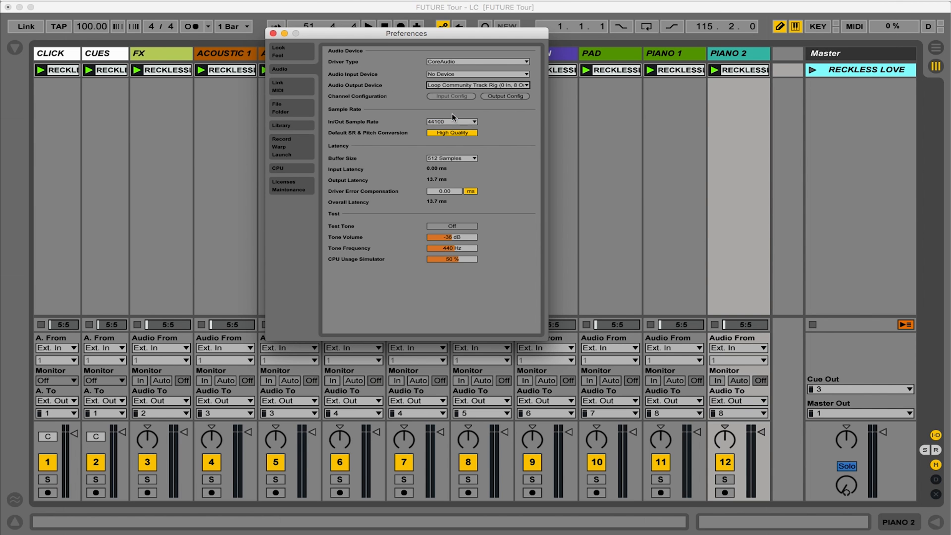
mouse_move(457, 118)
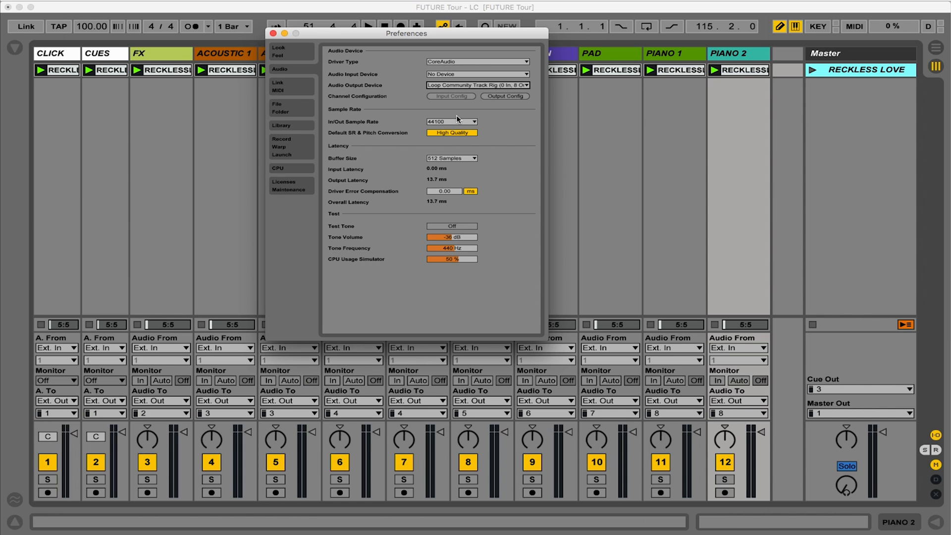
mouse_move(503, 100)
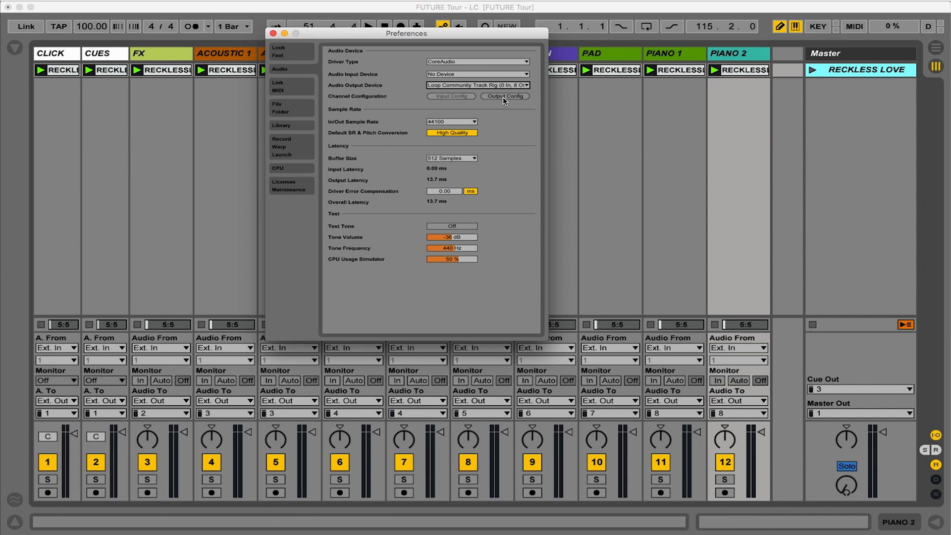
click(505, 95)
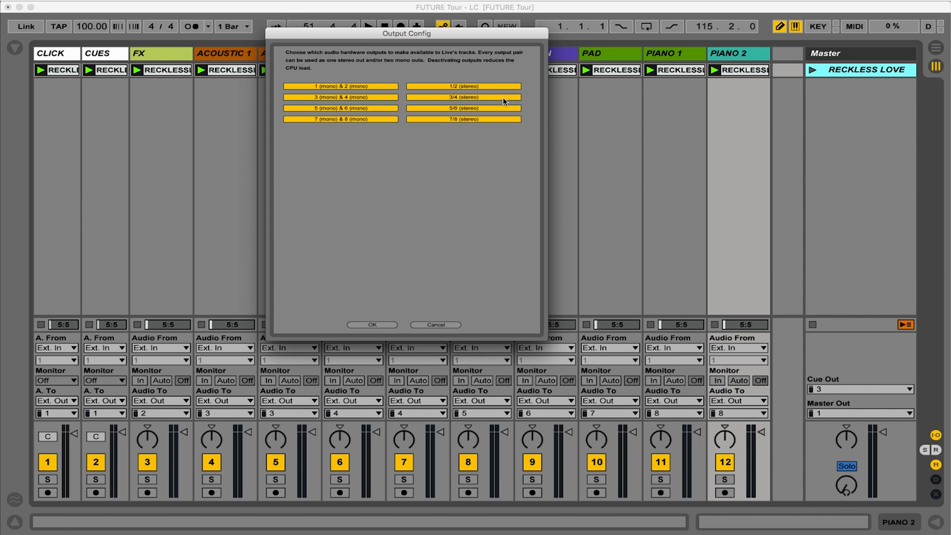
mouse_move(379, 112)
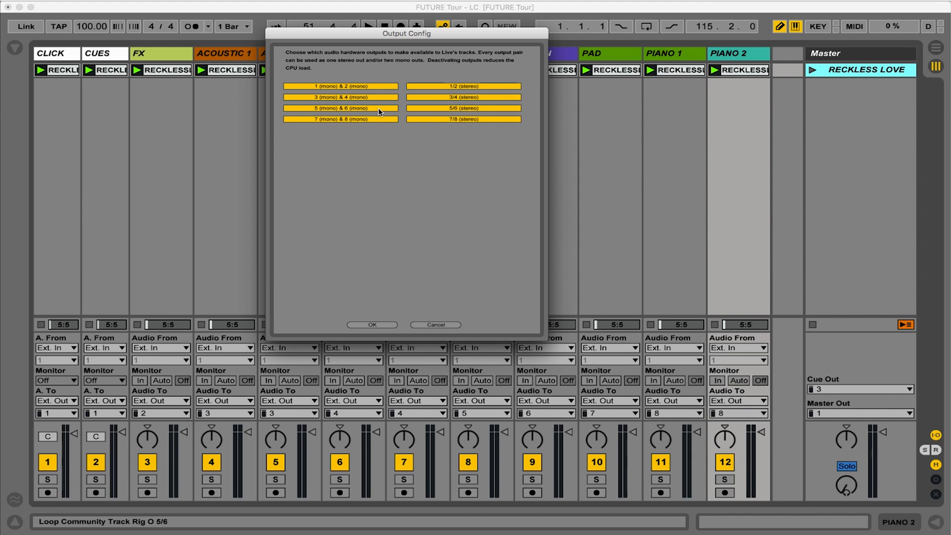
mouse_move(349, 311)
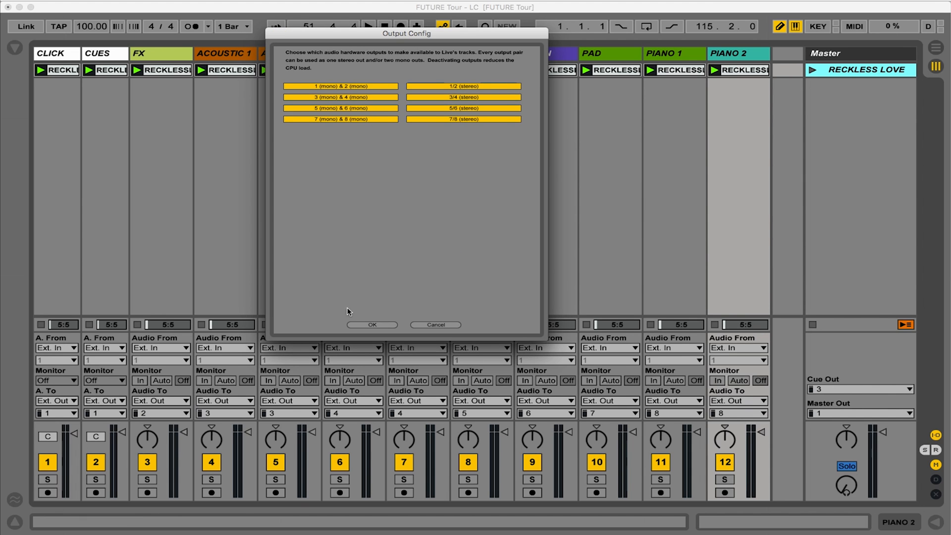
click(373, 324)
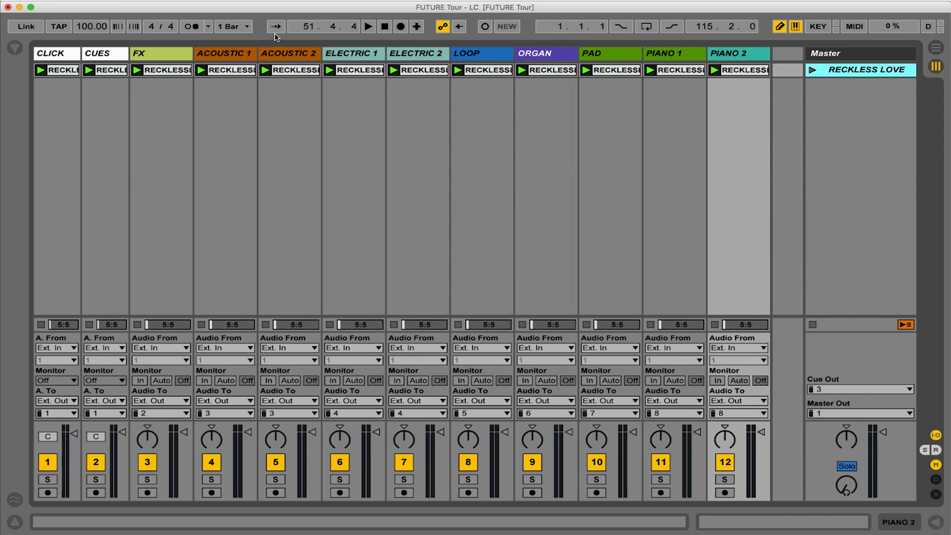
mouse_move(164, 122)
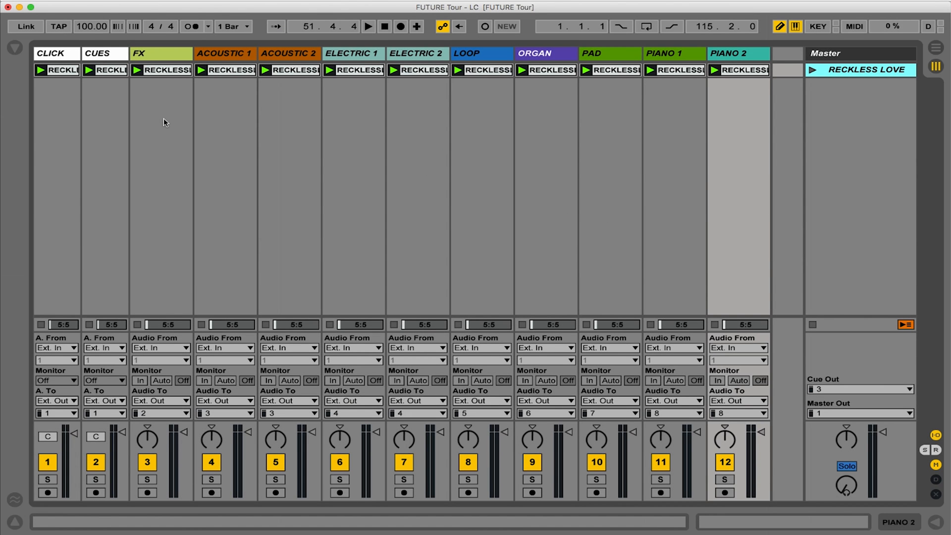
click(56, 54)
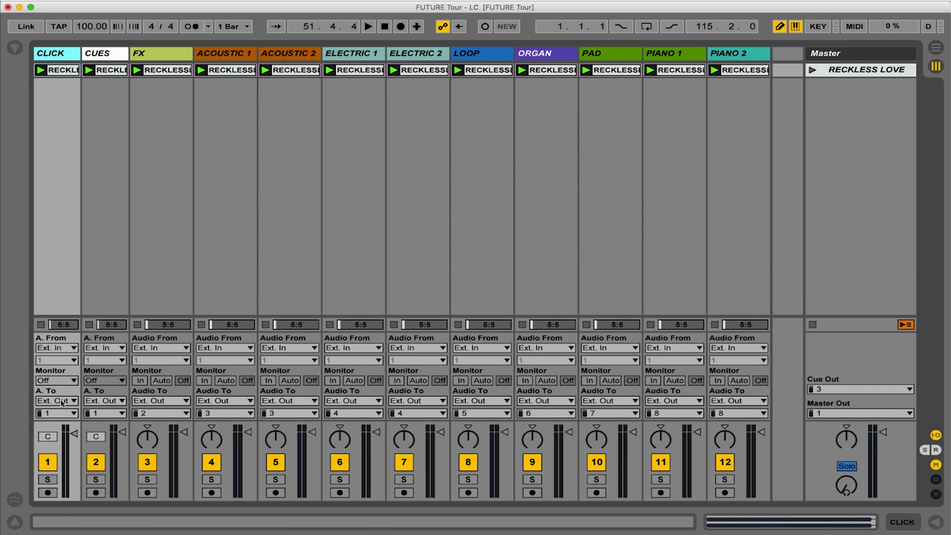
click(54, 400)
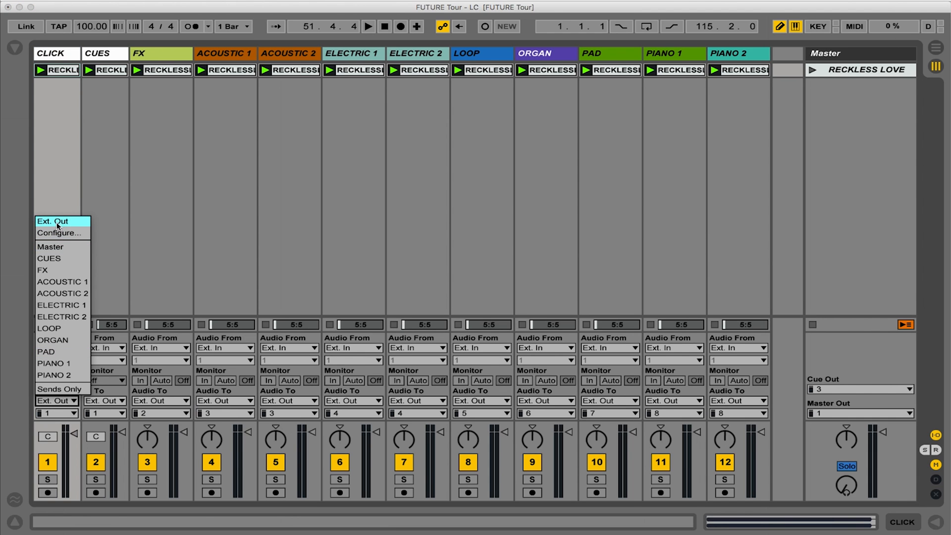
click(52, 221)
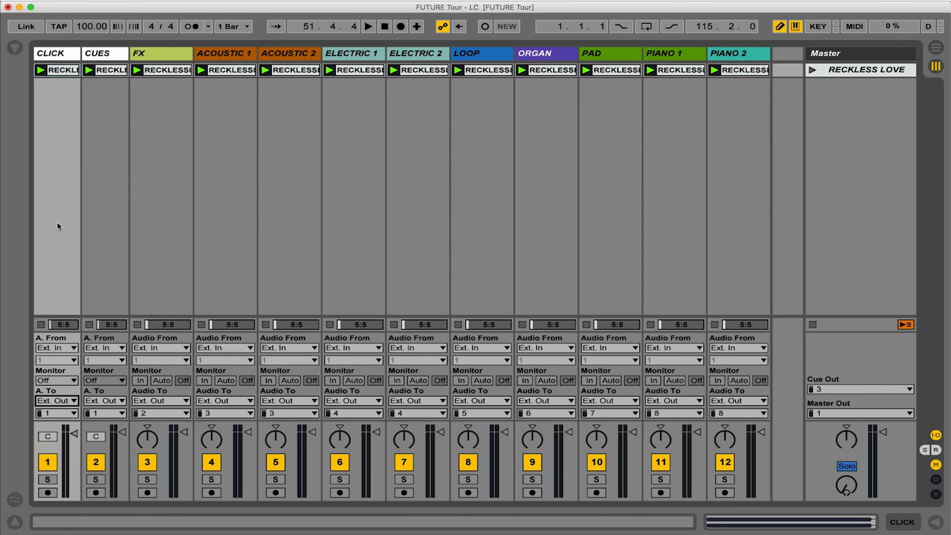
mouse_move(59, 417)
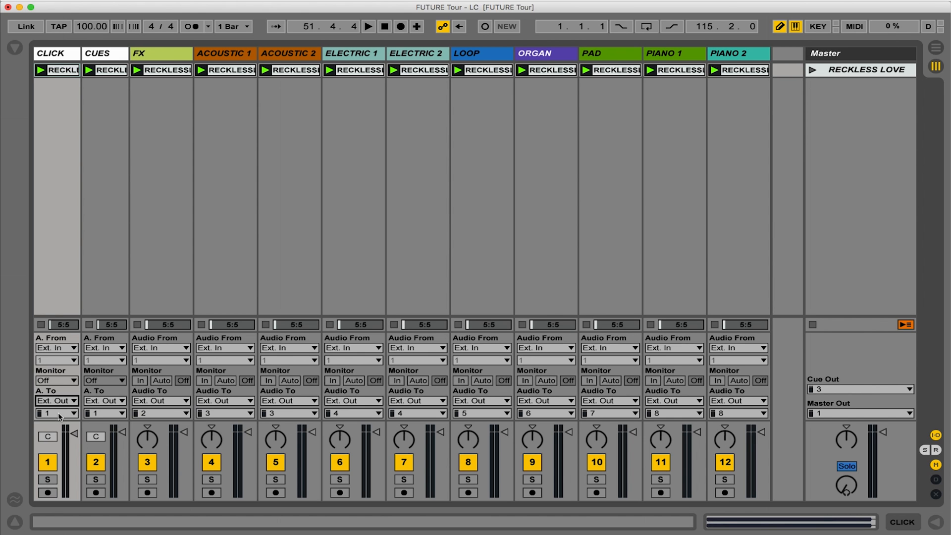
click(47, 413)
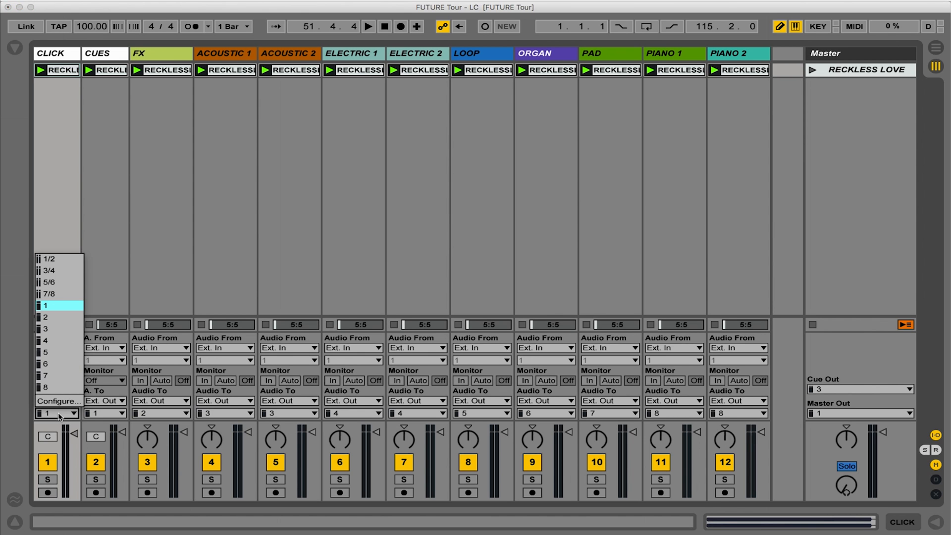
mouse_move(51, 312)
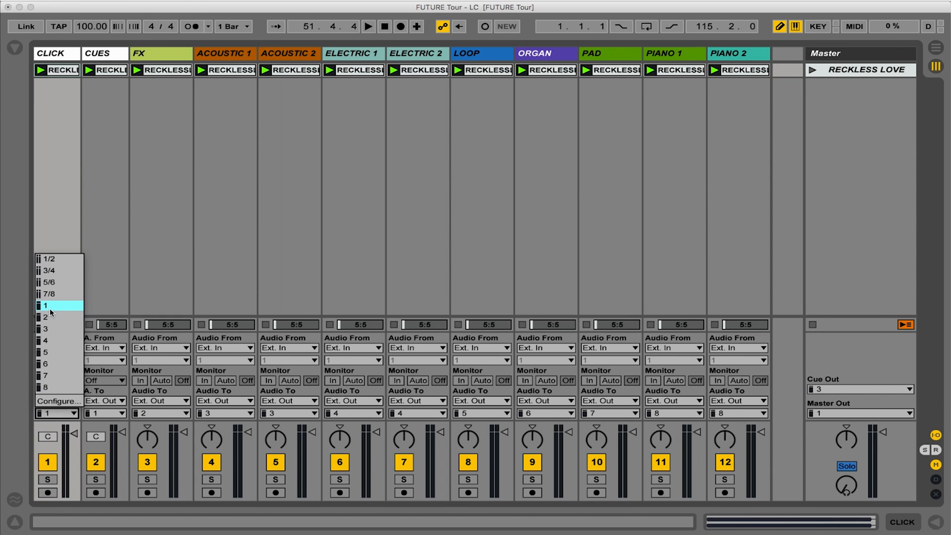
mouse_move(54, 313)
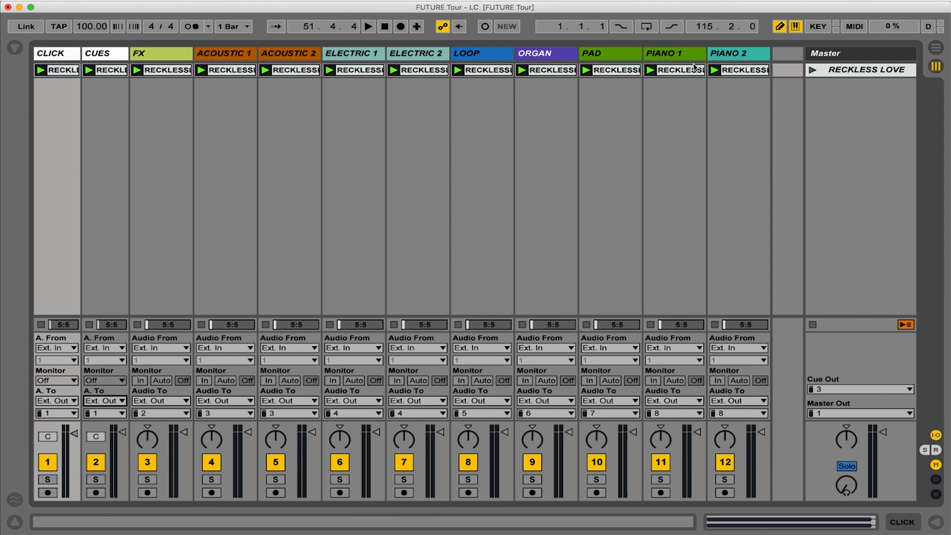
Launch the RECKLESS LOVE scene from the Master track.
click(736, 413)
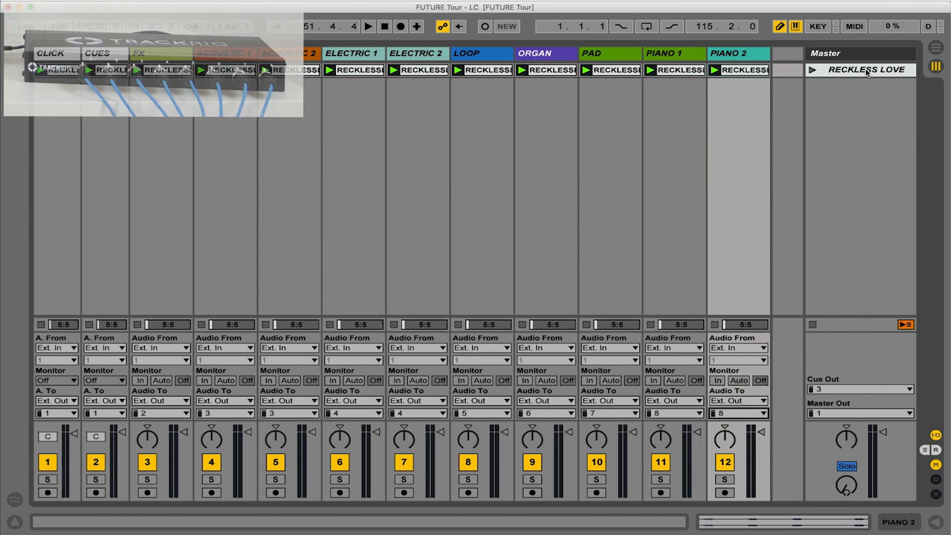
click(368, 26)
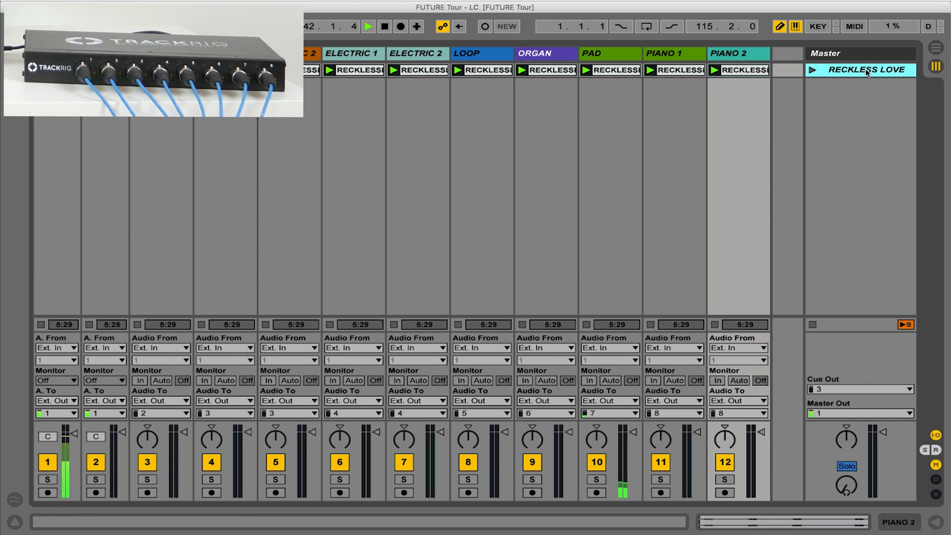